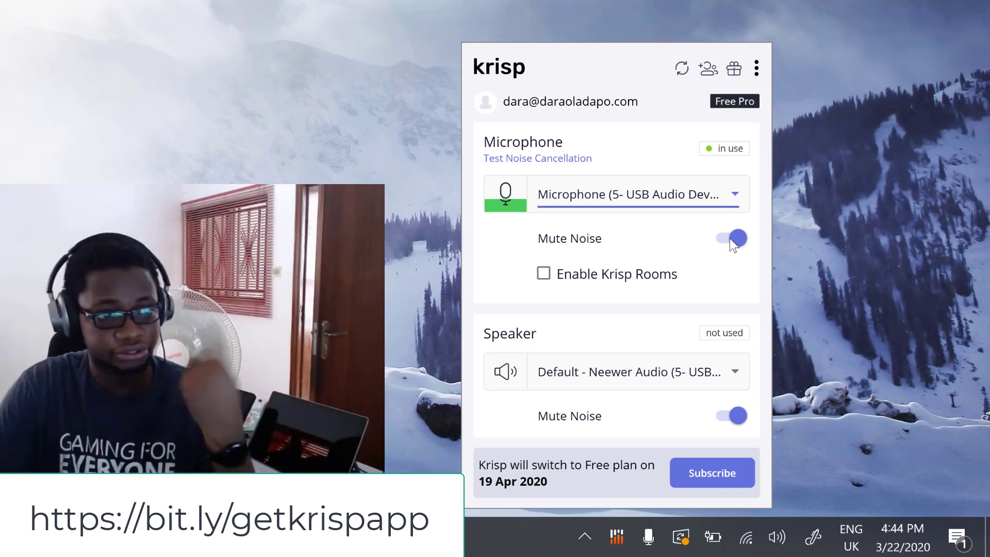
Switch off Krisp's microphone Mute Noise, leaving speaker noise muting on.
click(730, 238)
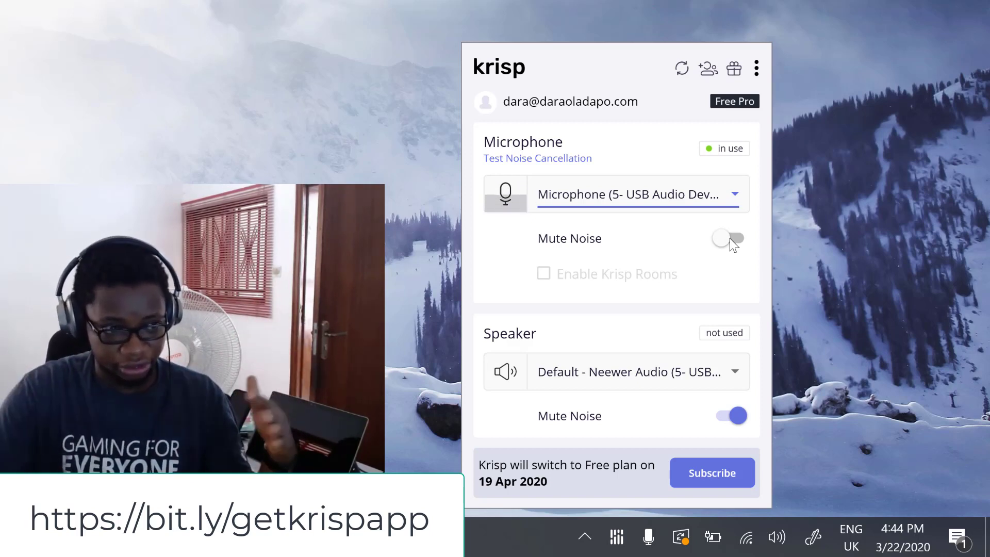
mouse_move(776, 247)
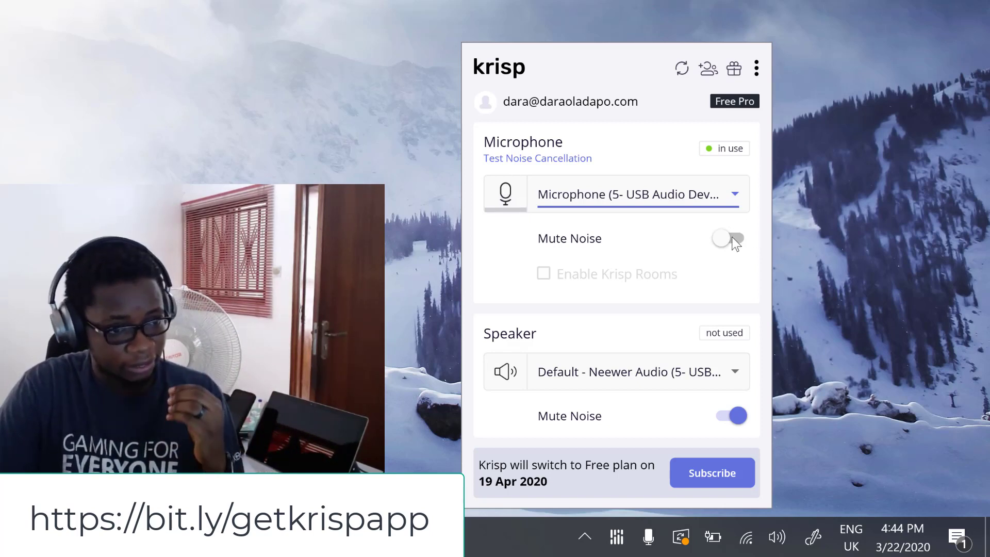
Re-enable microphone Mute Noise so microphone and speaker muting are both active.
click(730, 238)
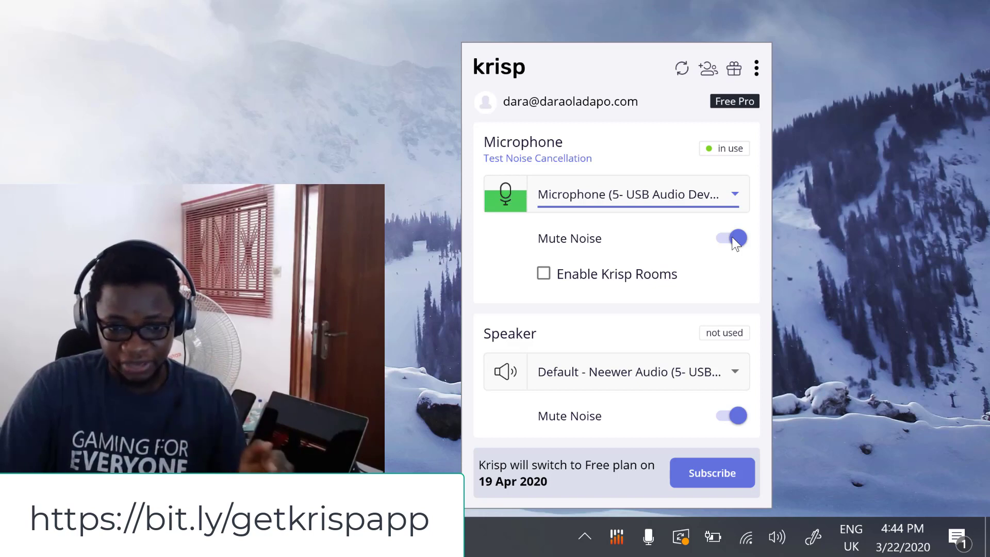
mouse_move(977, 312)
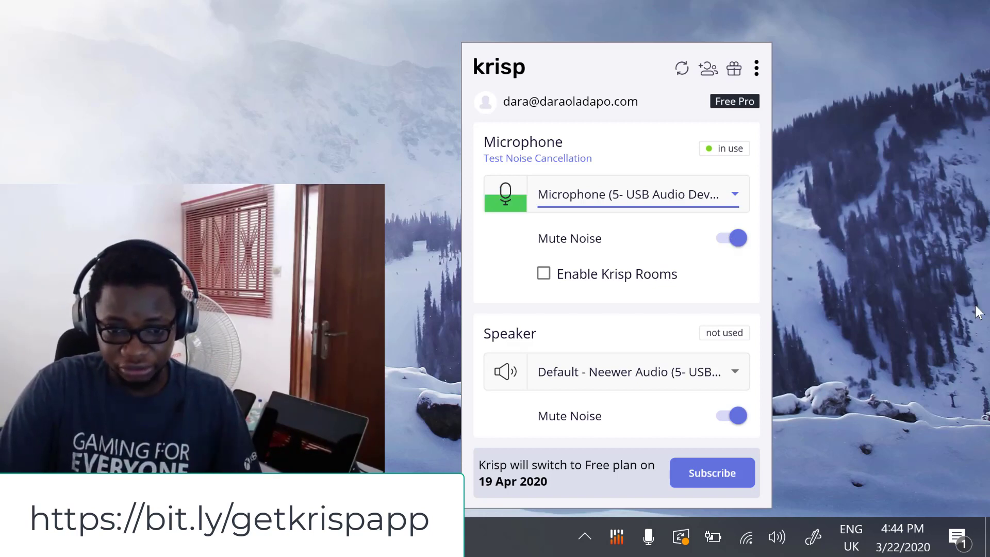